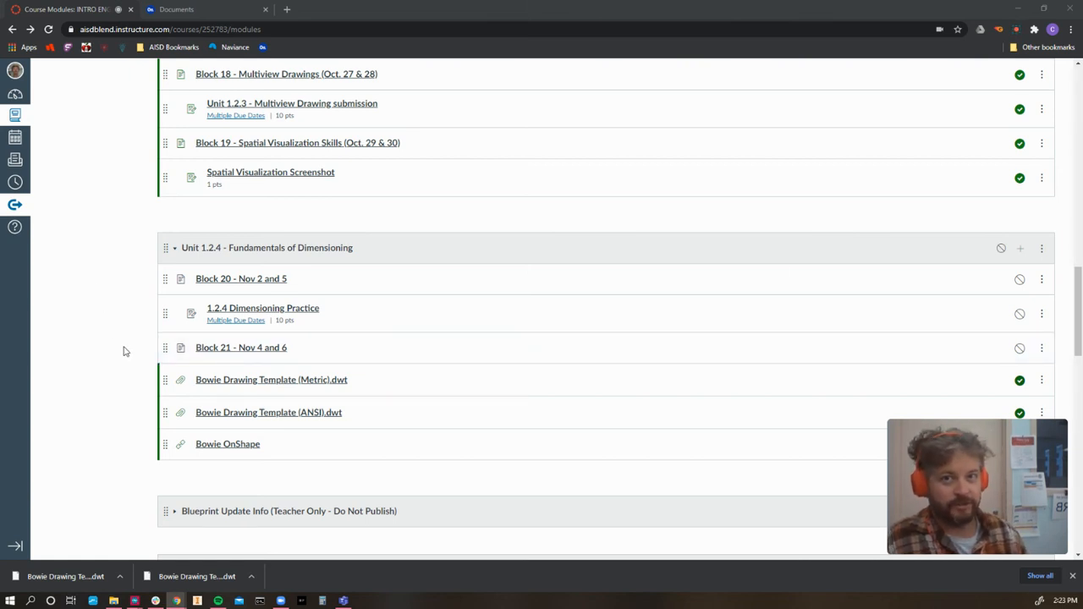
{"action": "mouse_move", "coordinate": [132, 360]}
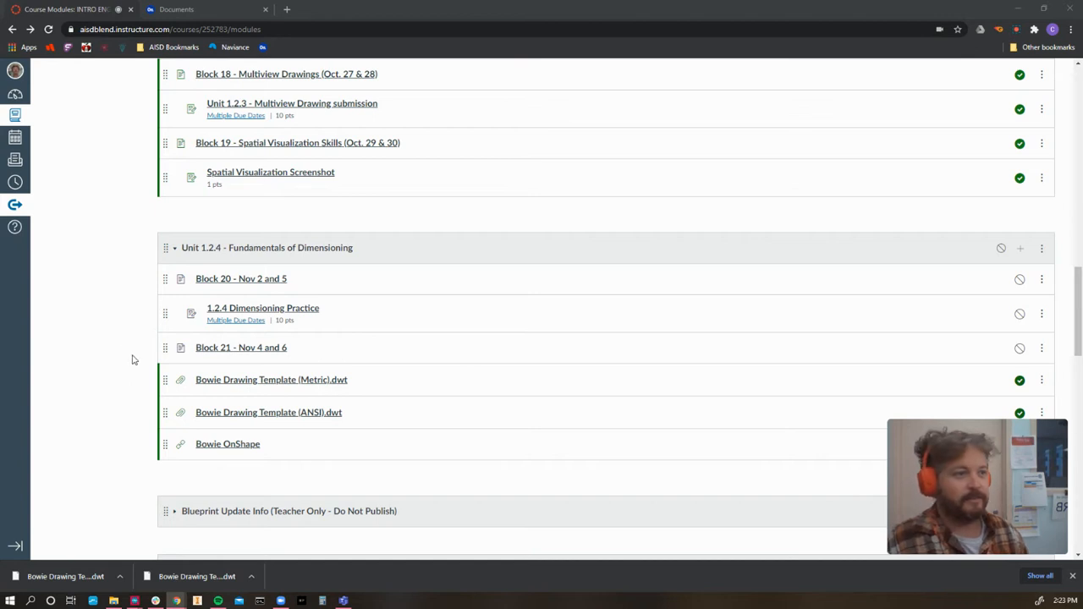
{"action": "mouse_move", "coordinate": [179, 278]}
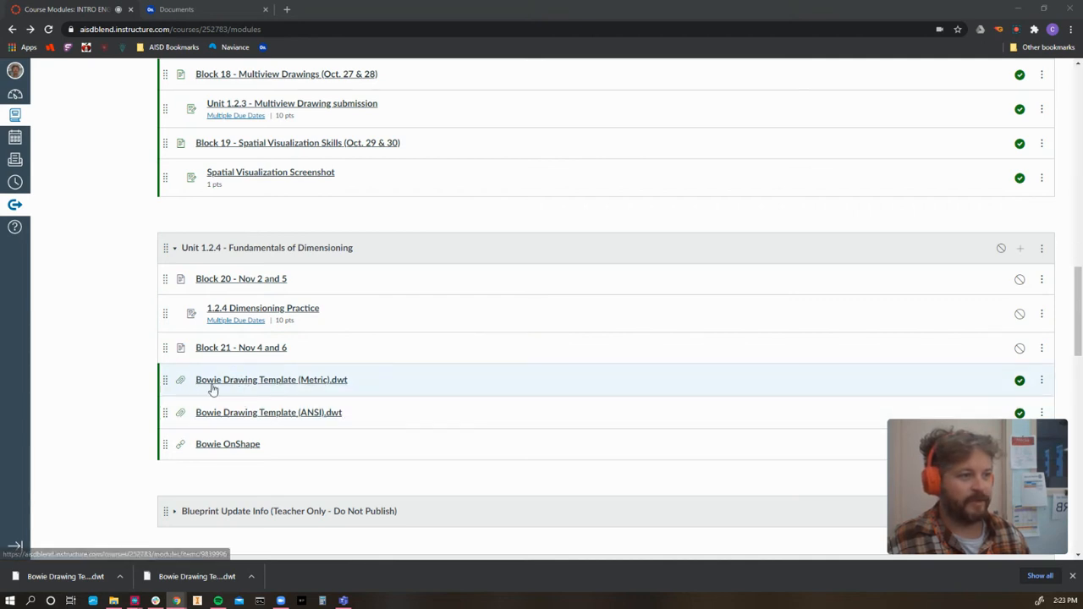
{"action": "mouse_move", "coordinate": [296, 396]}
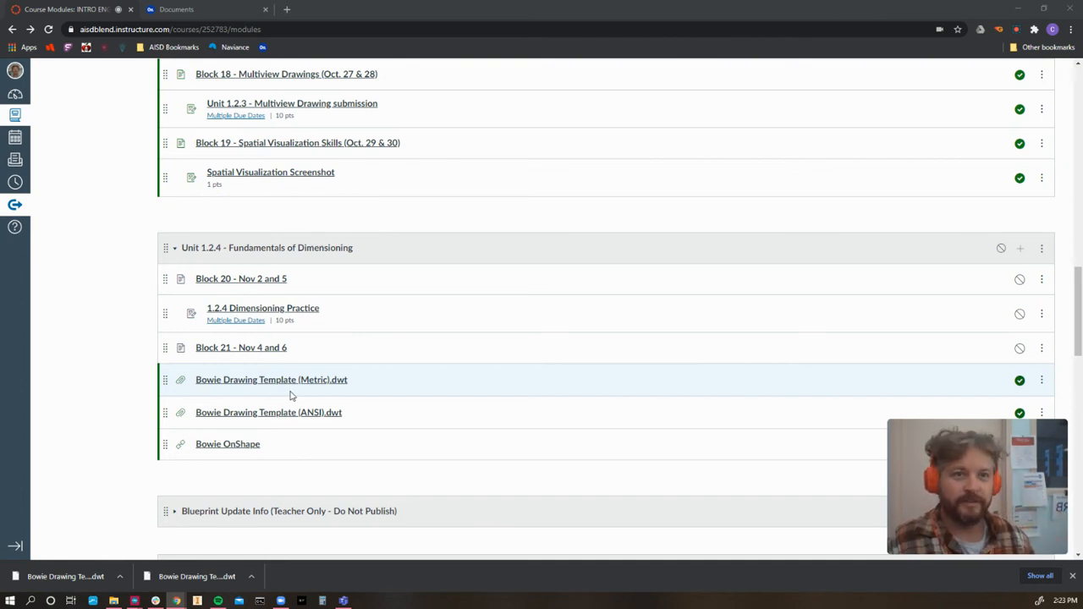
{"action": "mouse_move", "coordinate": [272, 379]}
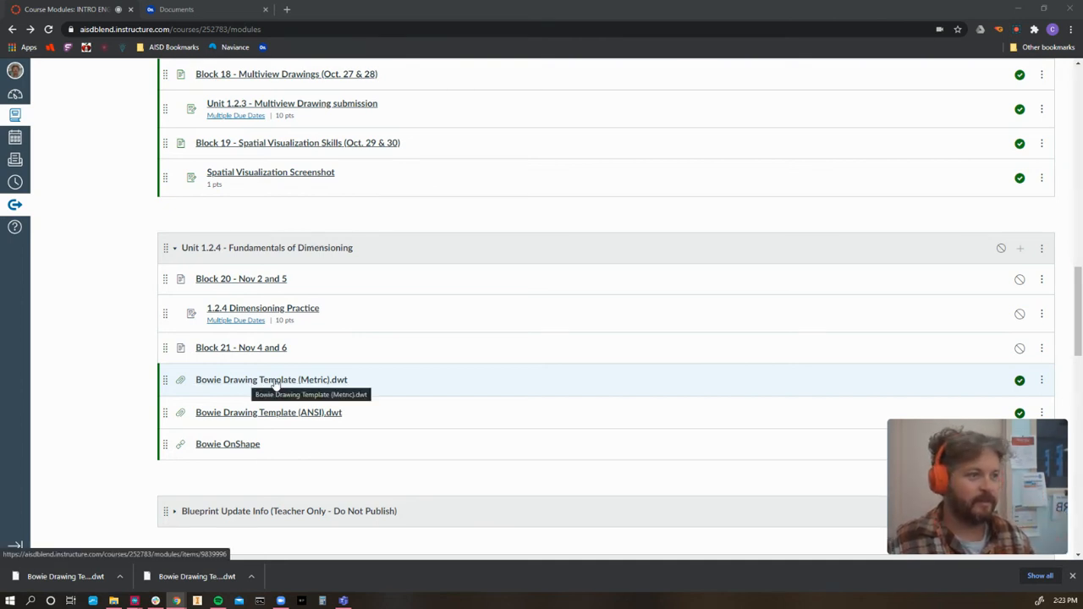
Download Bowie Drawing Template (Metric).dwt from Canvas and return to the modules list
{"action": "left_click", "coordinate": [271, 379]}
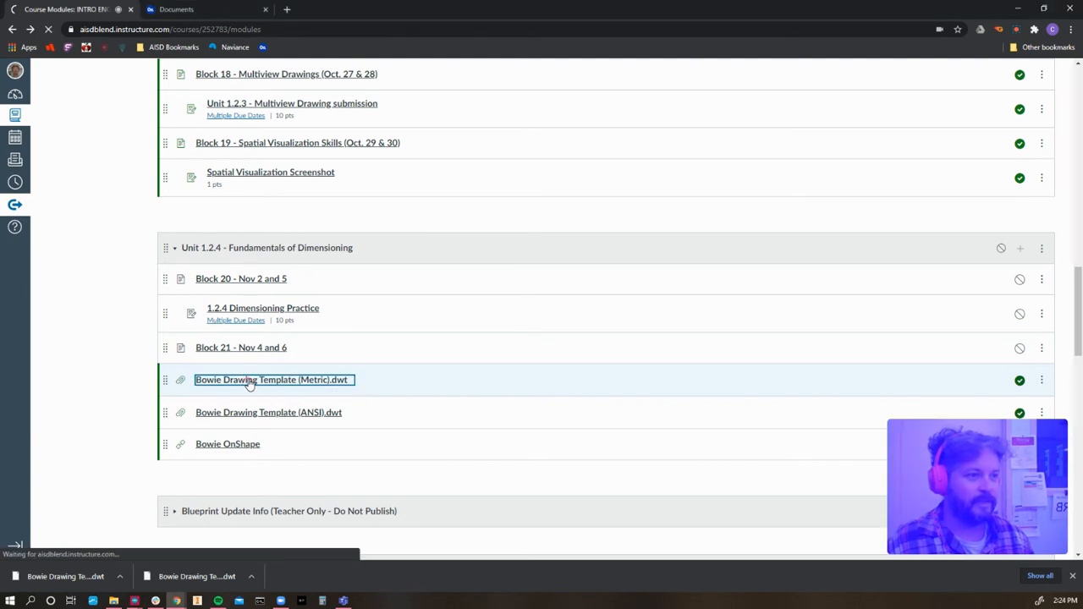
{"action": "left_click", "coordinate": [270, 379]}
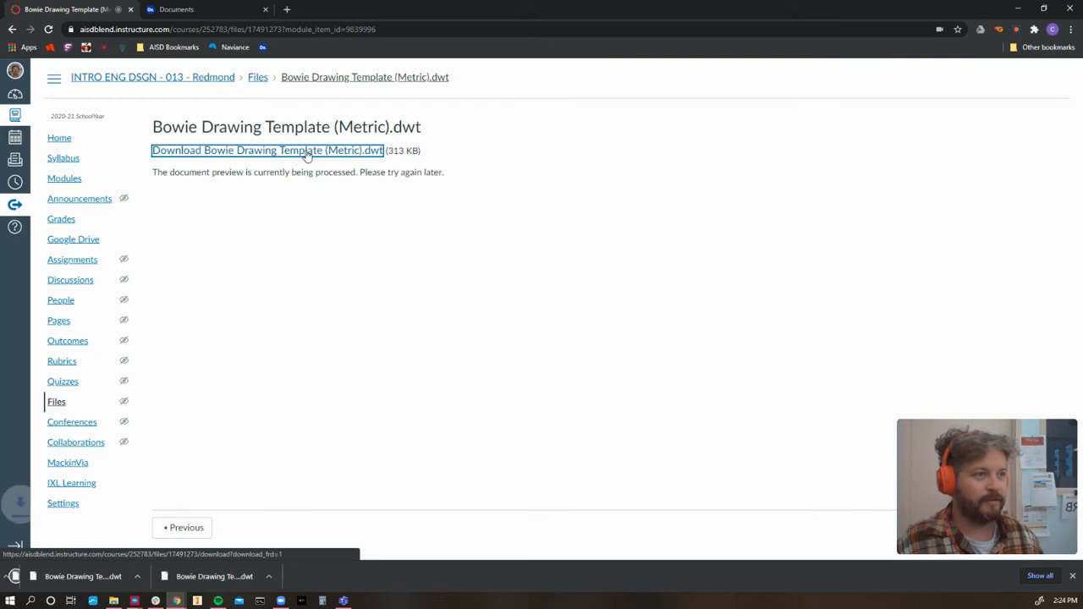
{"action": "left_click", "coordinate": [266, 150]}
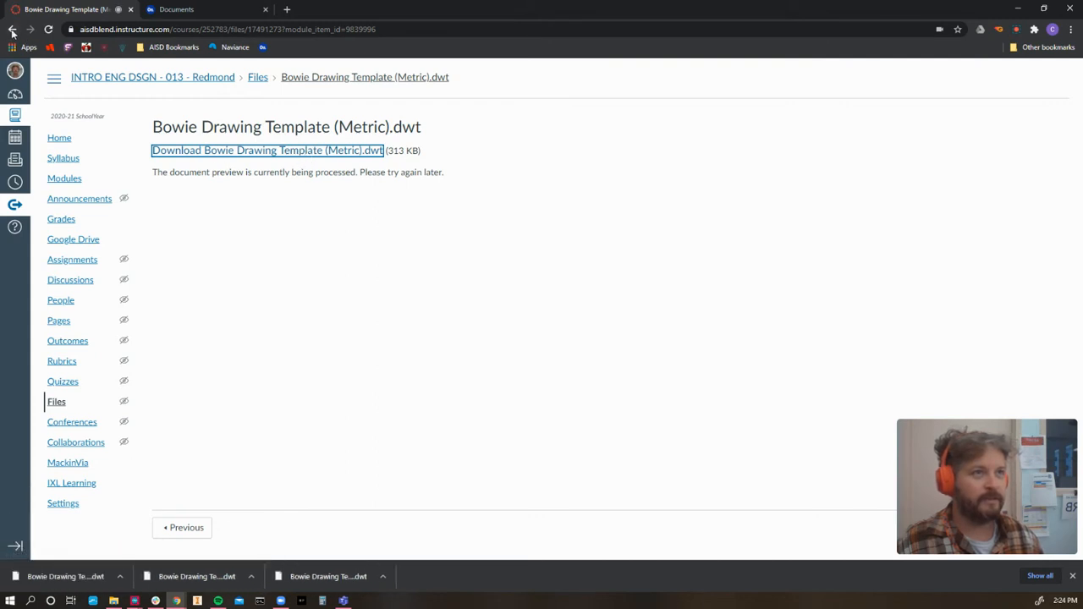
{"action": "left_click", "coordinate": [65, 178]}
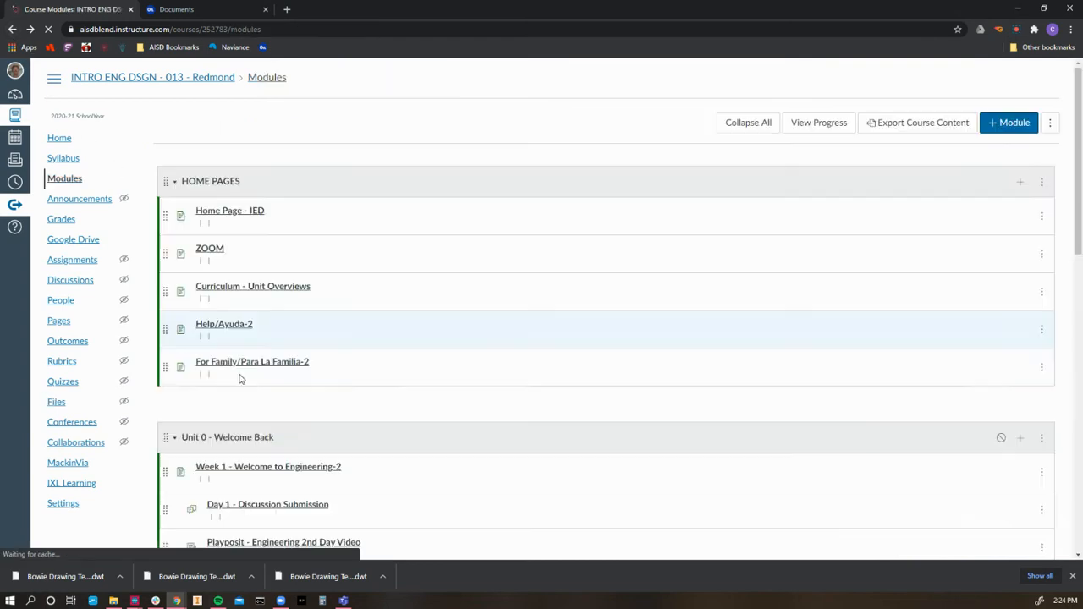
{"action": "scroll", "scroll_direction": "down", "scroll_amount": 3}
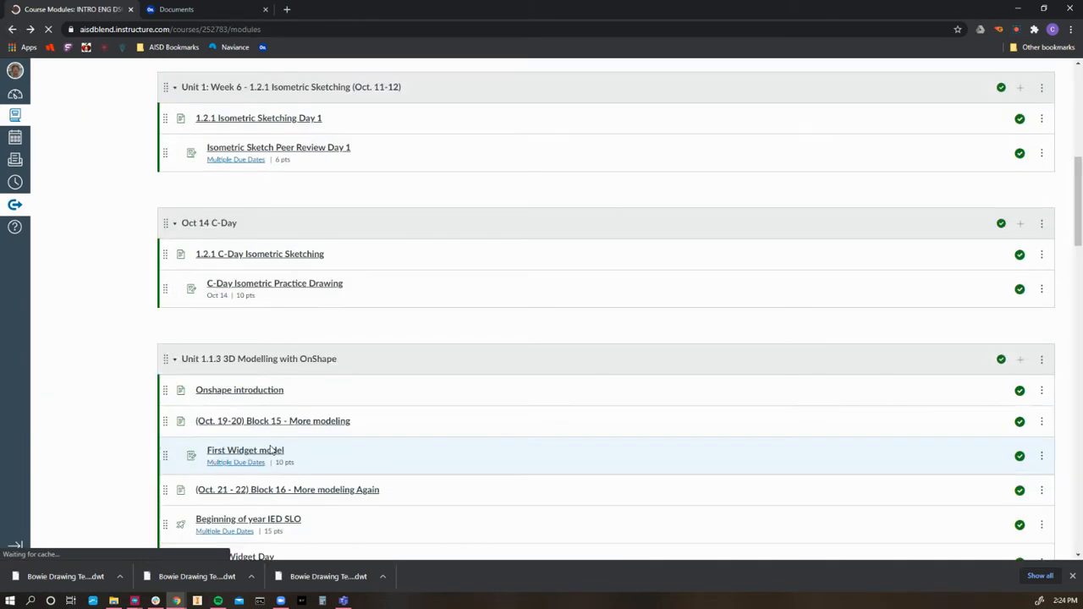
{"action": "scroll", "scroll_direction": "down", "scroll_amount": 3}
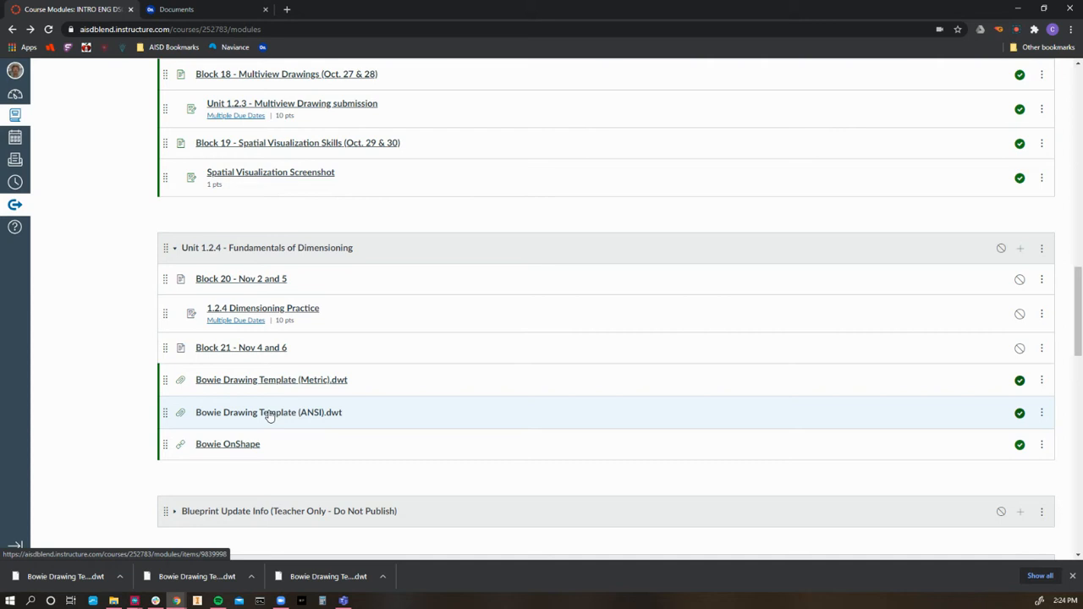
Download Bowie Drawing Template (ANSI).dwt from its Canvas file page, then go back to modules
{"action": "left_click", "coordinate": [268, 412]}
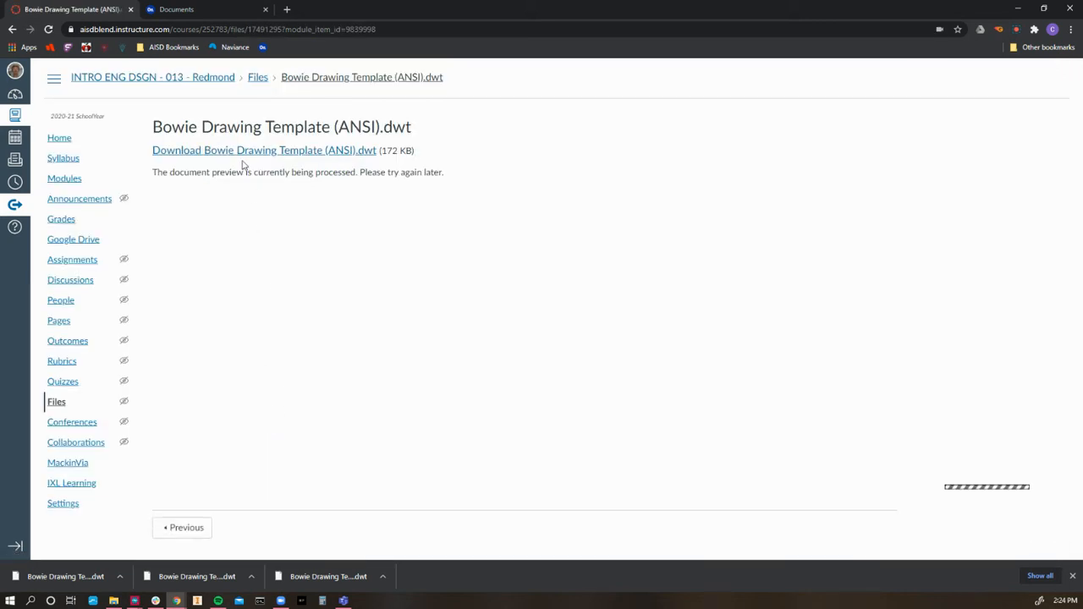
{"action": "left_click", "coordinate": [264, 149]}
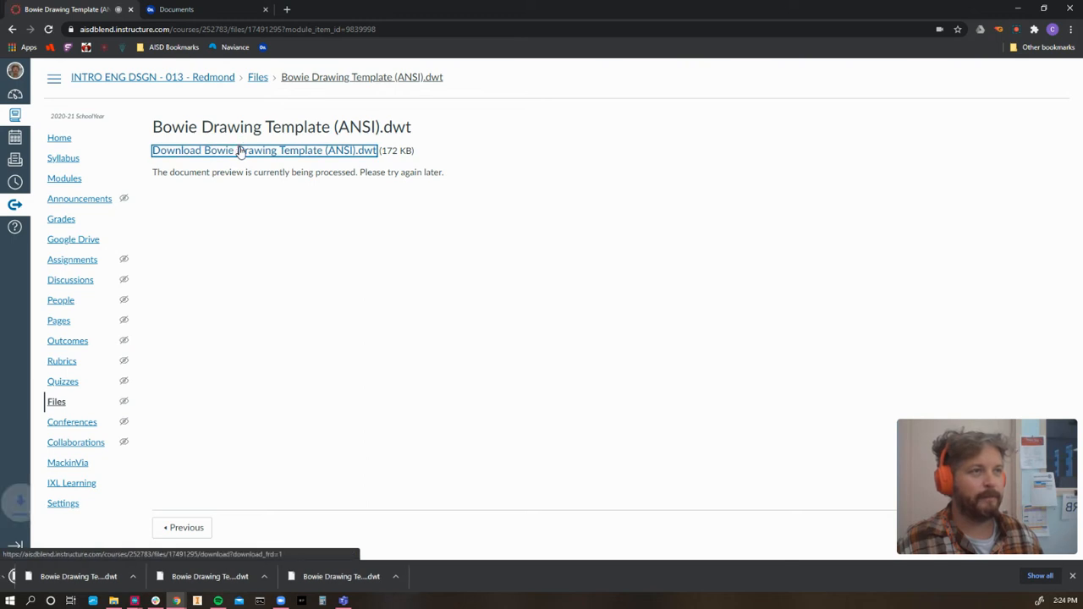
{"action": "left_click", "coordinate": [264, 150]}
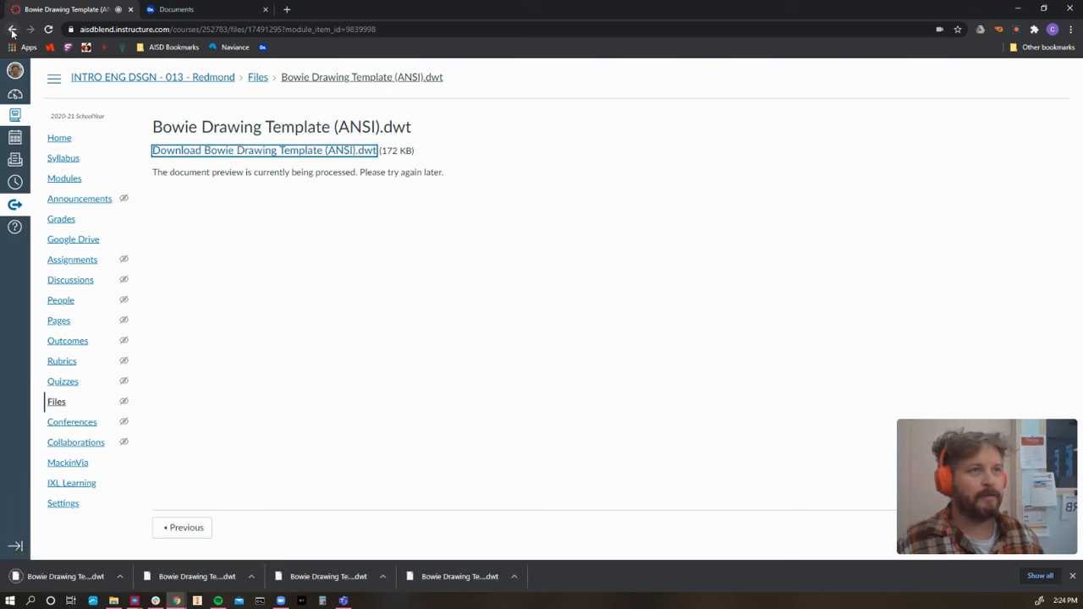
{"action": "left_click", "coordinate": [12, 28]}
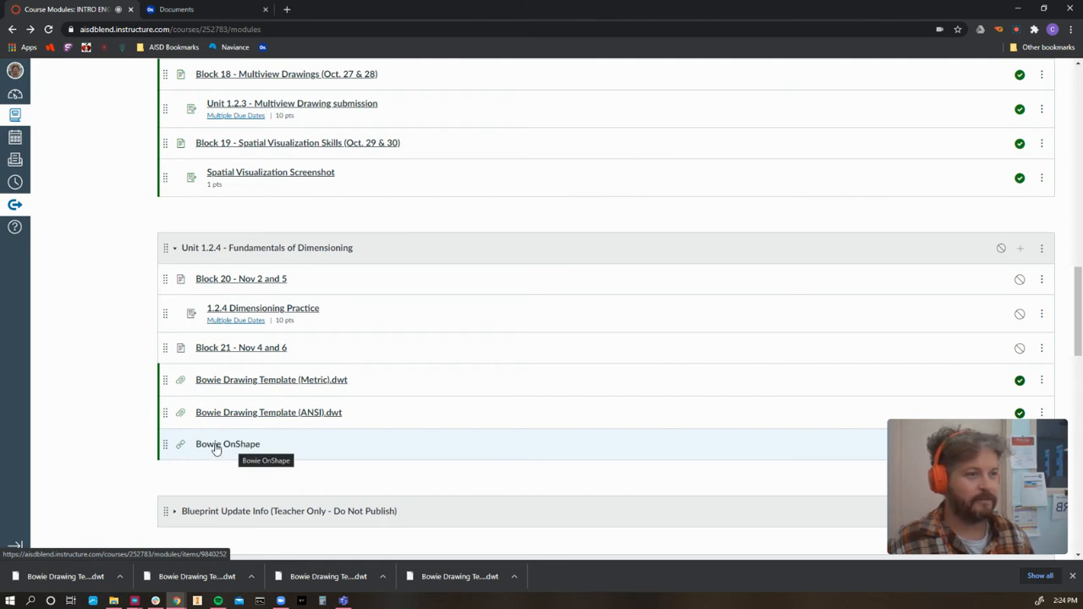
Open Onshape through the Bowie OnShape module link and close the old Documents tab
{"action": "left_click", "coordinate": [228, 443]}
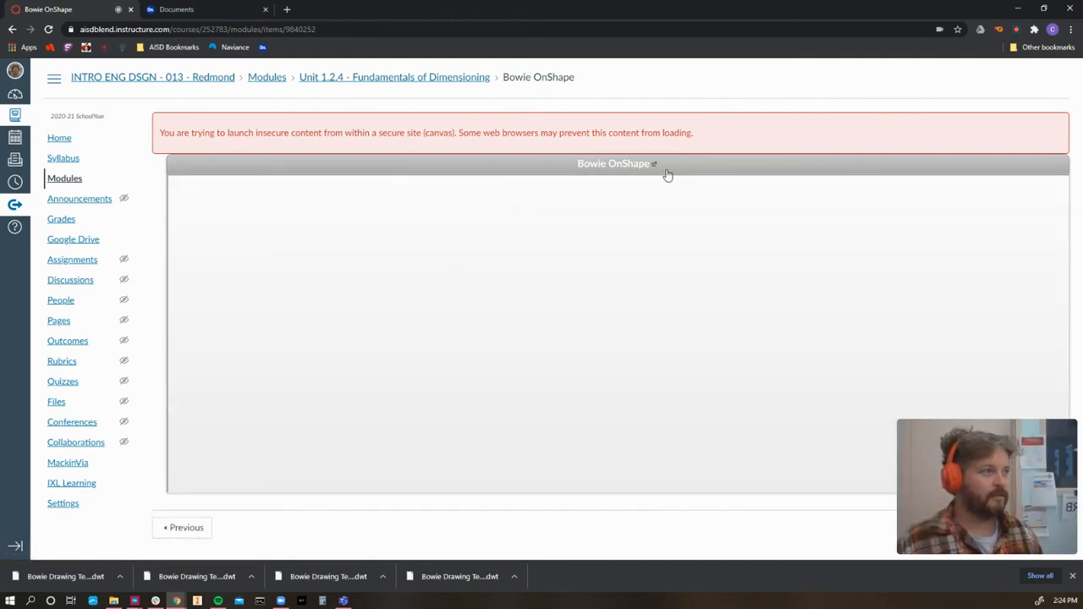
{"action": "mouse_move", "coordinate": [614, 163]}
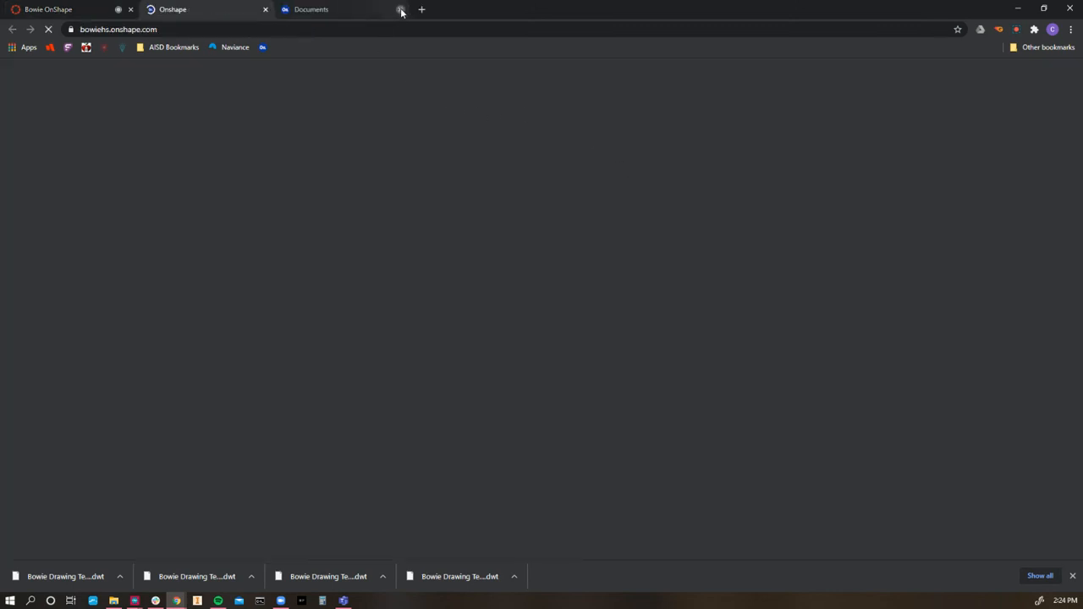
{"action": "left_click", "coordinate": [400, 9]}
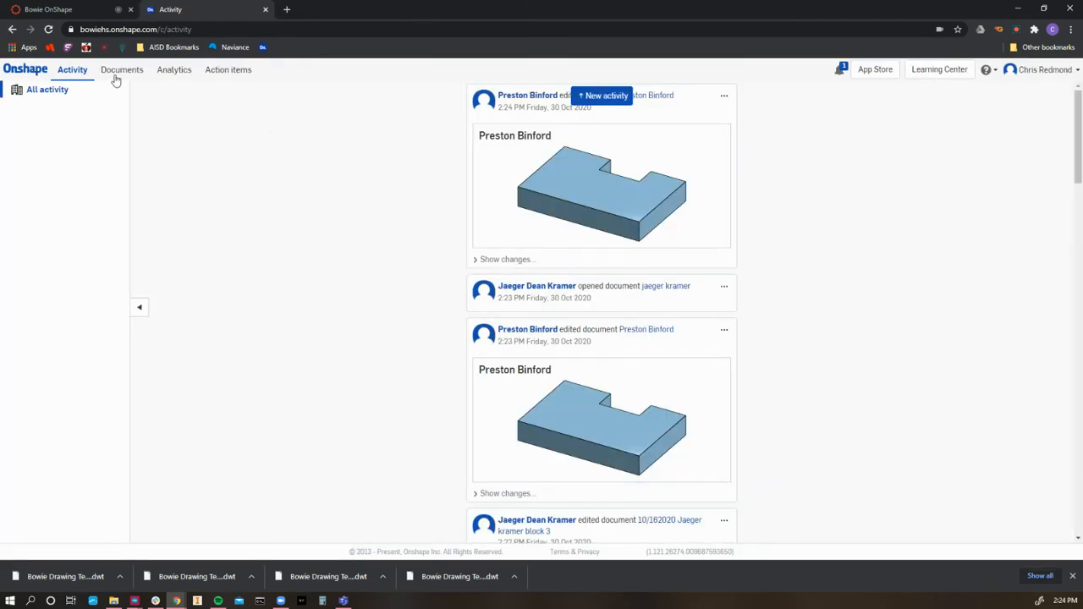
{"action": "left_click", "coordinate": [122, 70]}
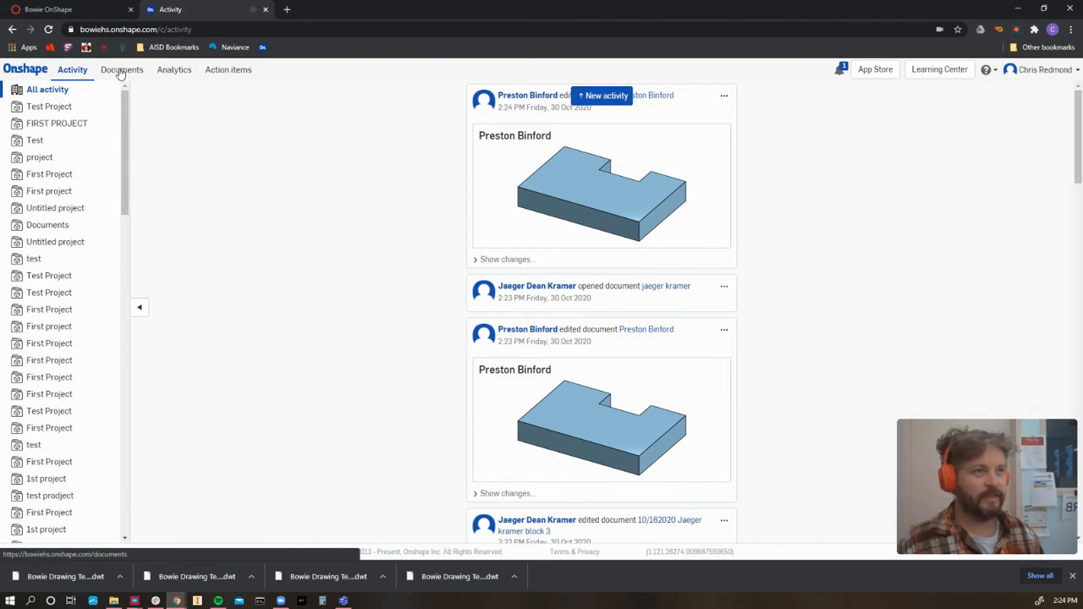
Switch to the Documents page listing My Onshape projects
{"action": "left_click", "coordinate": [121, 69]}
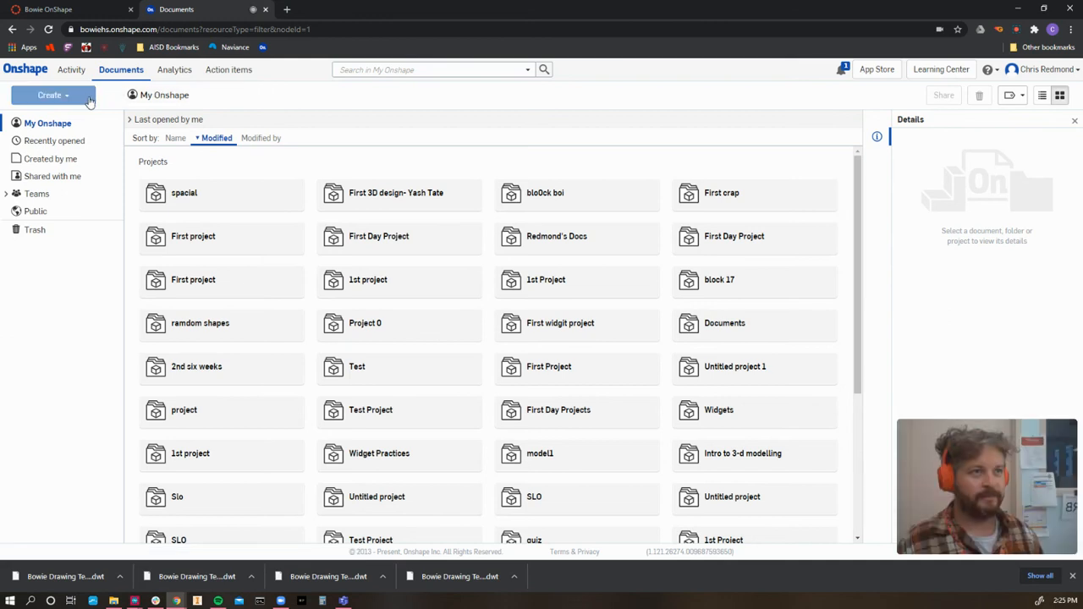
{"action": "mouse_move", "coordinate": [67, 105]}
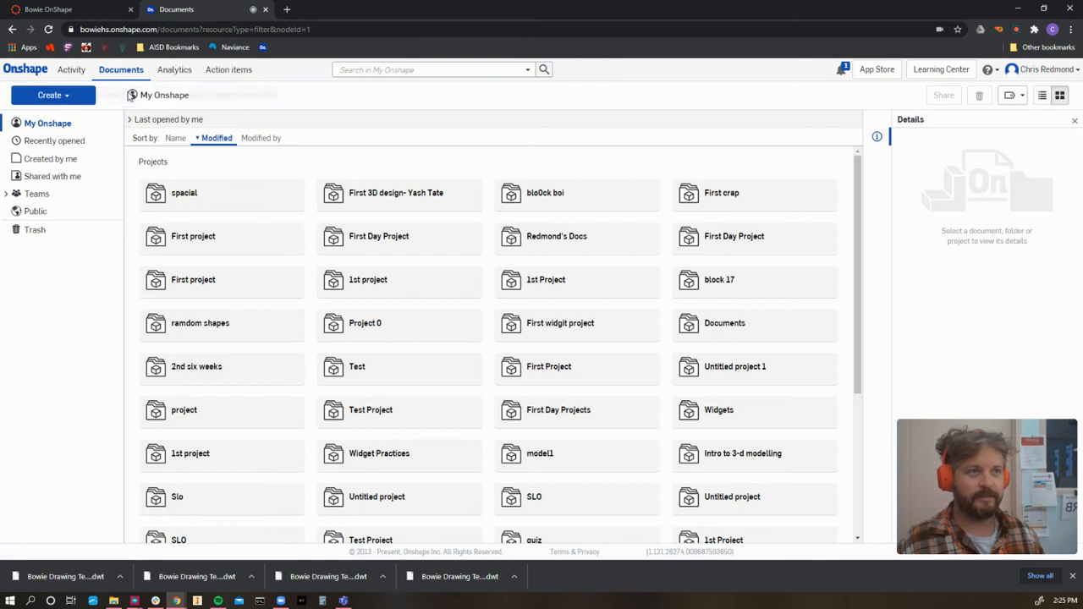
Import Bowie Drawing Template (ANSI).dwt from the Downloads folder into Onshape
{"action": "left_click", "coordinate": [52, 94]}
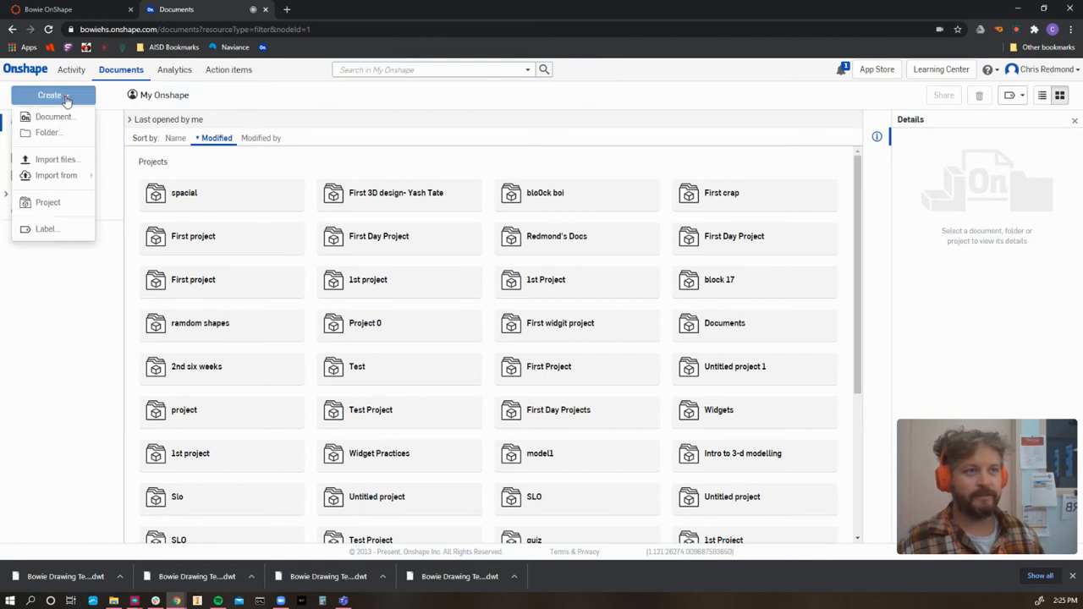
{"action": "mouse_move", "coordinate": [55, 159]}
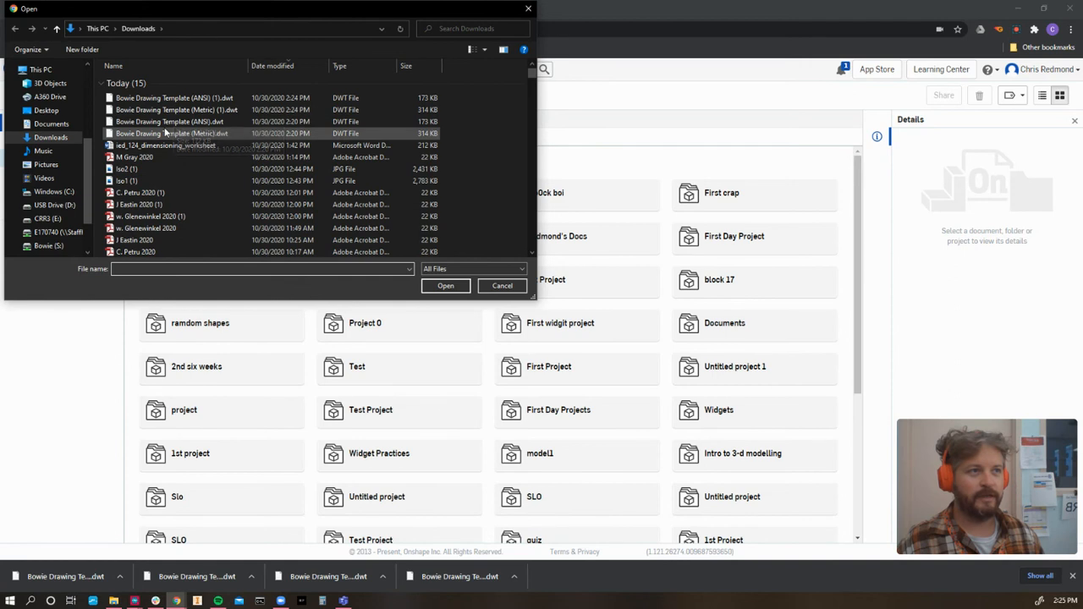
{"action": "left_click", "coordinate": [175, 121]}
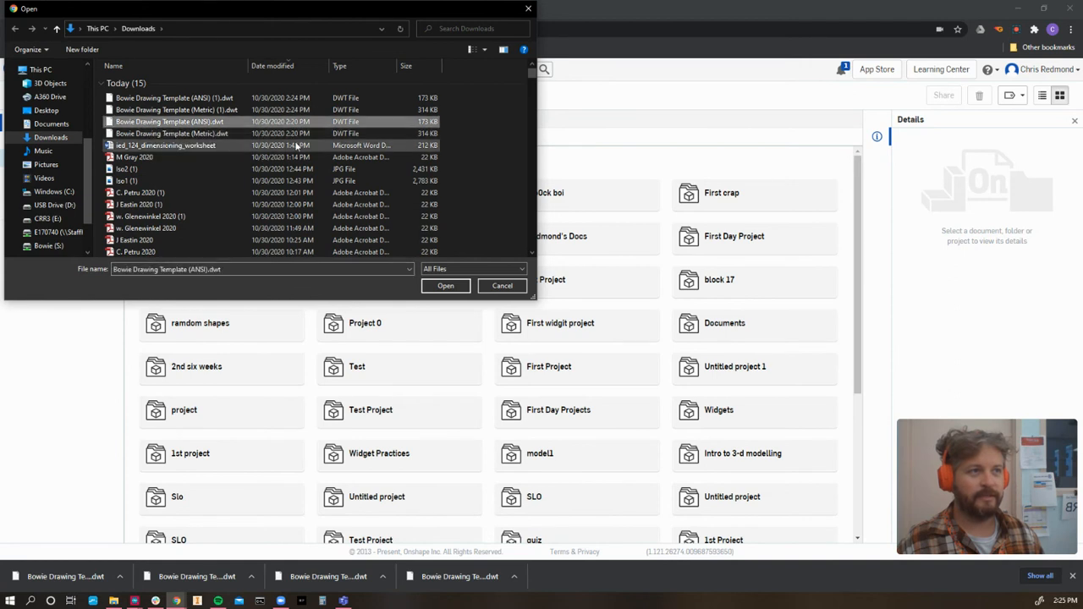
{"action": "left_click", "coordinate": [501, 285]}
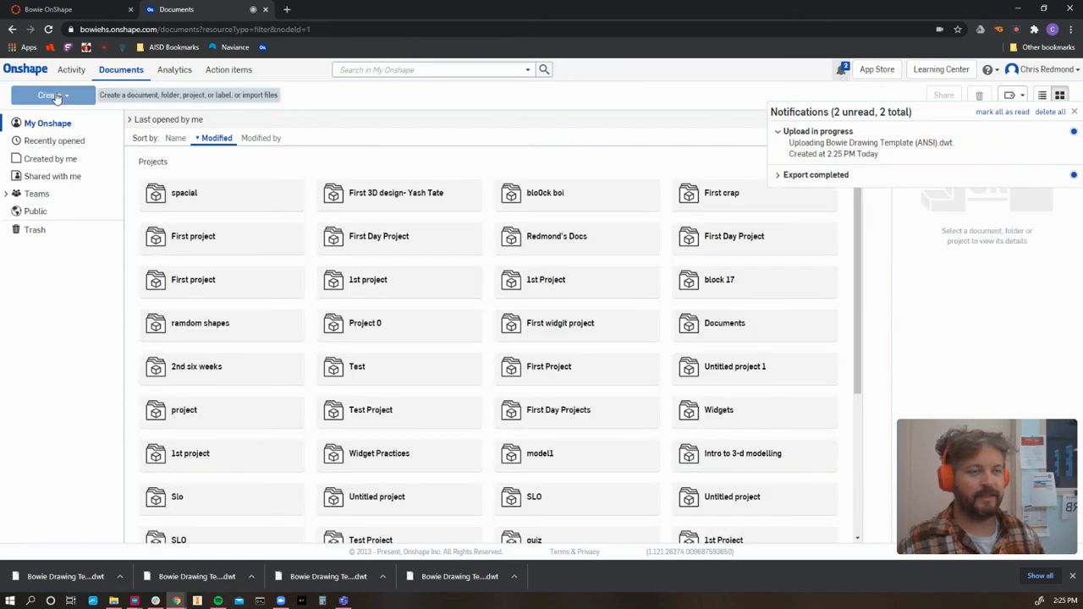
Import Bowie Drawing Template (Metric).dwt from the computer into Onshape
{"action": "left_click", "coordinate": [49, 95]}
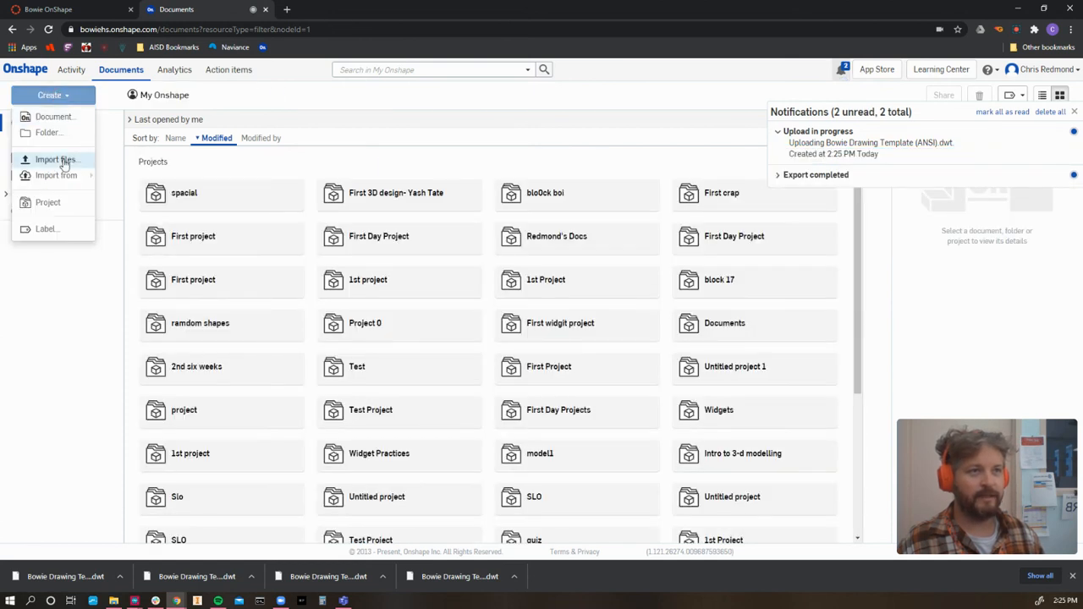
{"action": "left_click", "coordinate": [56, 160]}
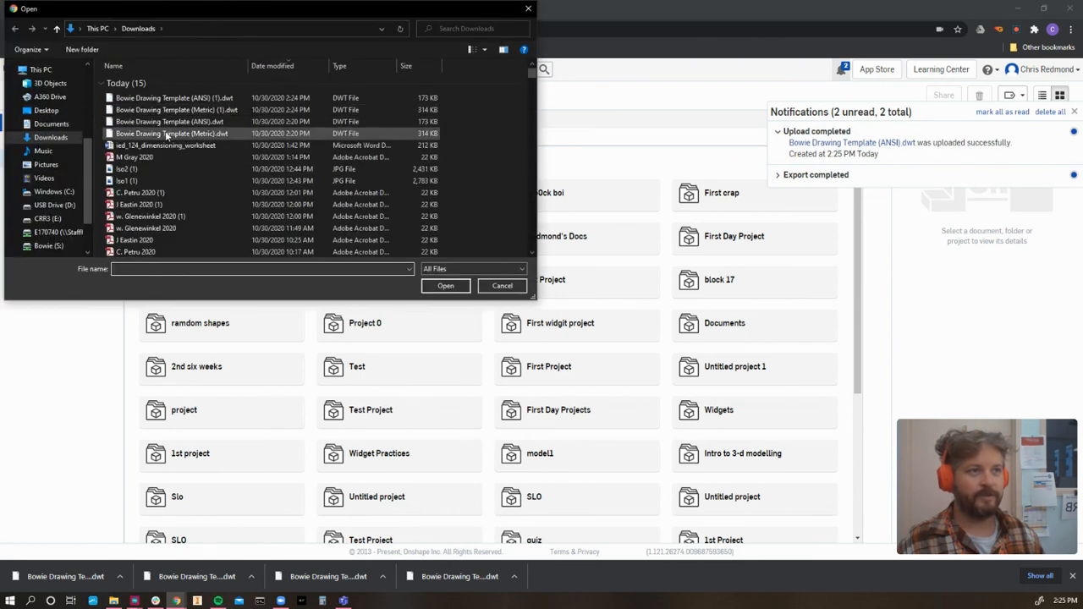
{"action": "left_click", "coordinate": [172, 133]}
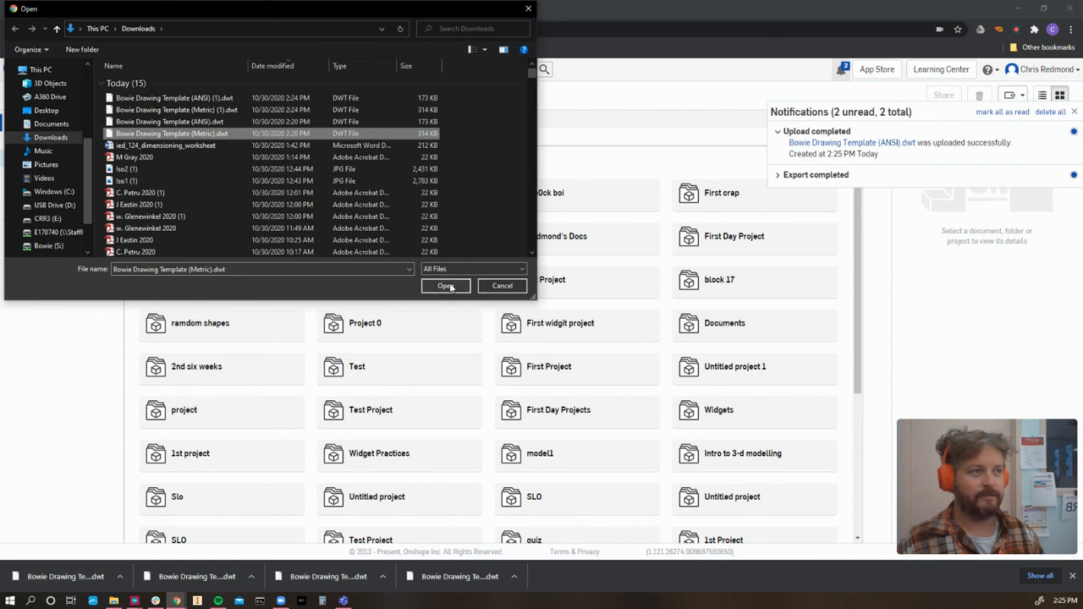
{"action": "left_click", "coordinate": [446, 285]}
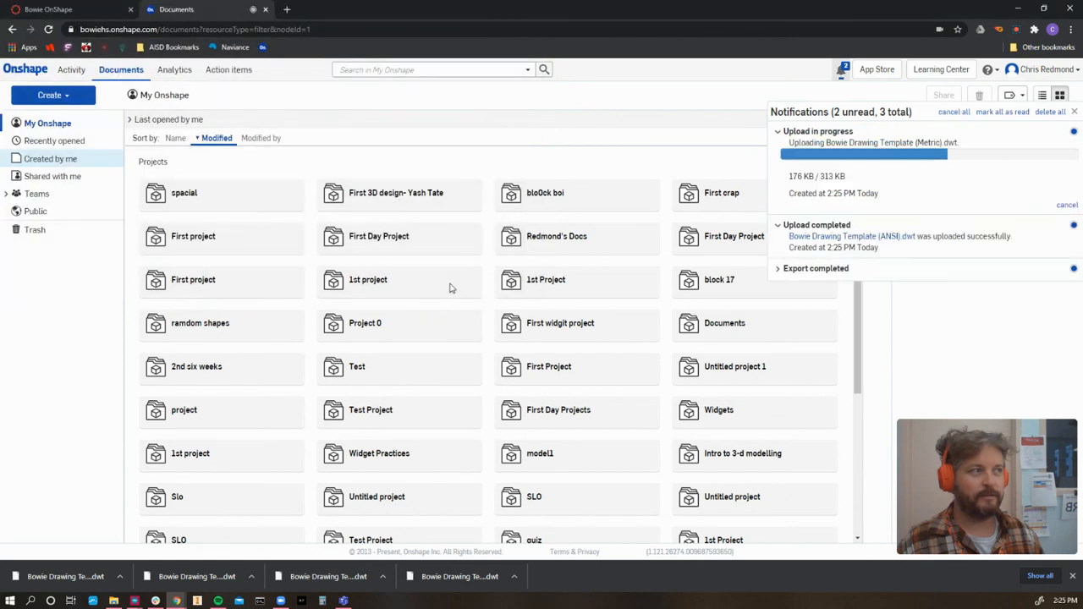